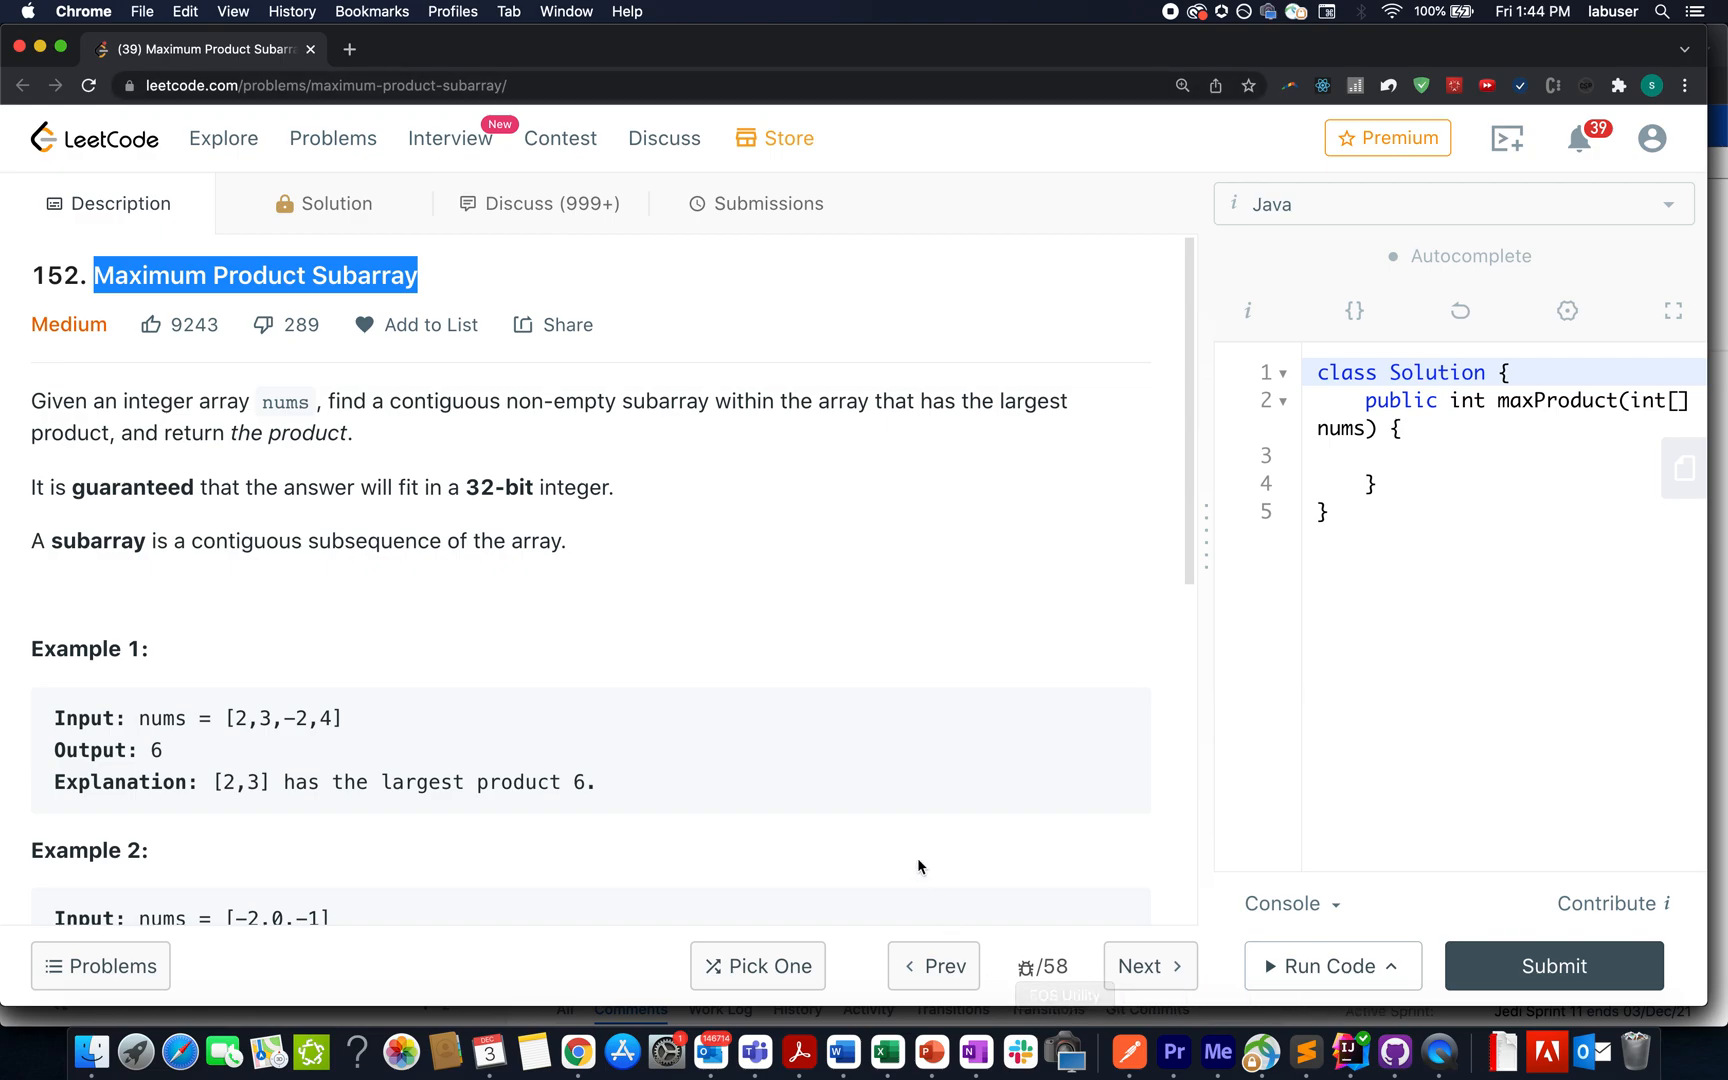
# Scroll to Example 1, highlight the first input numbers, then 'largest product 6.' in the explanation
pyautogui.scroll(-3)
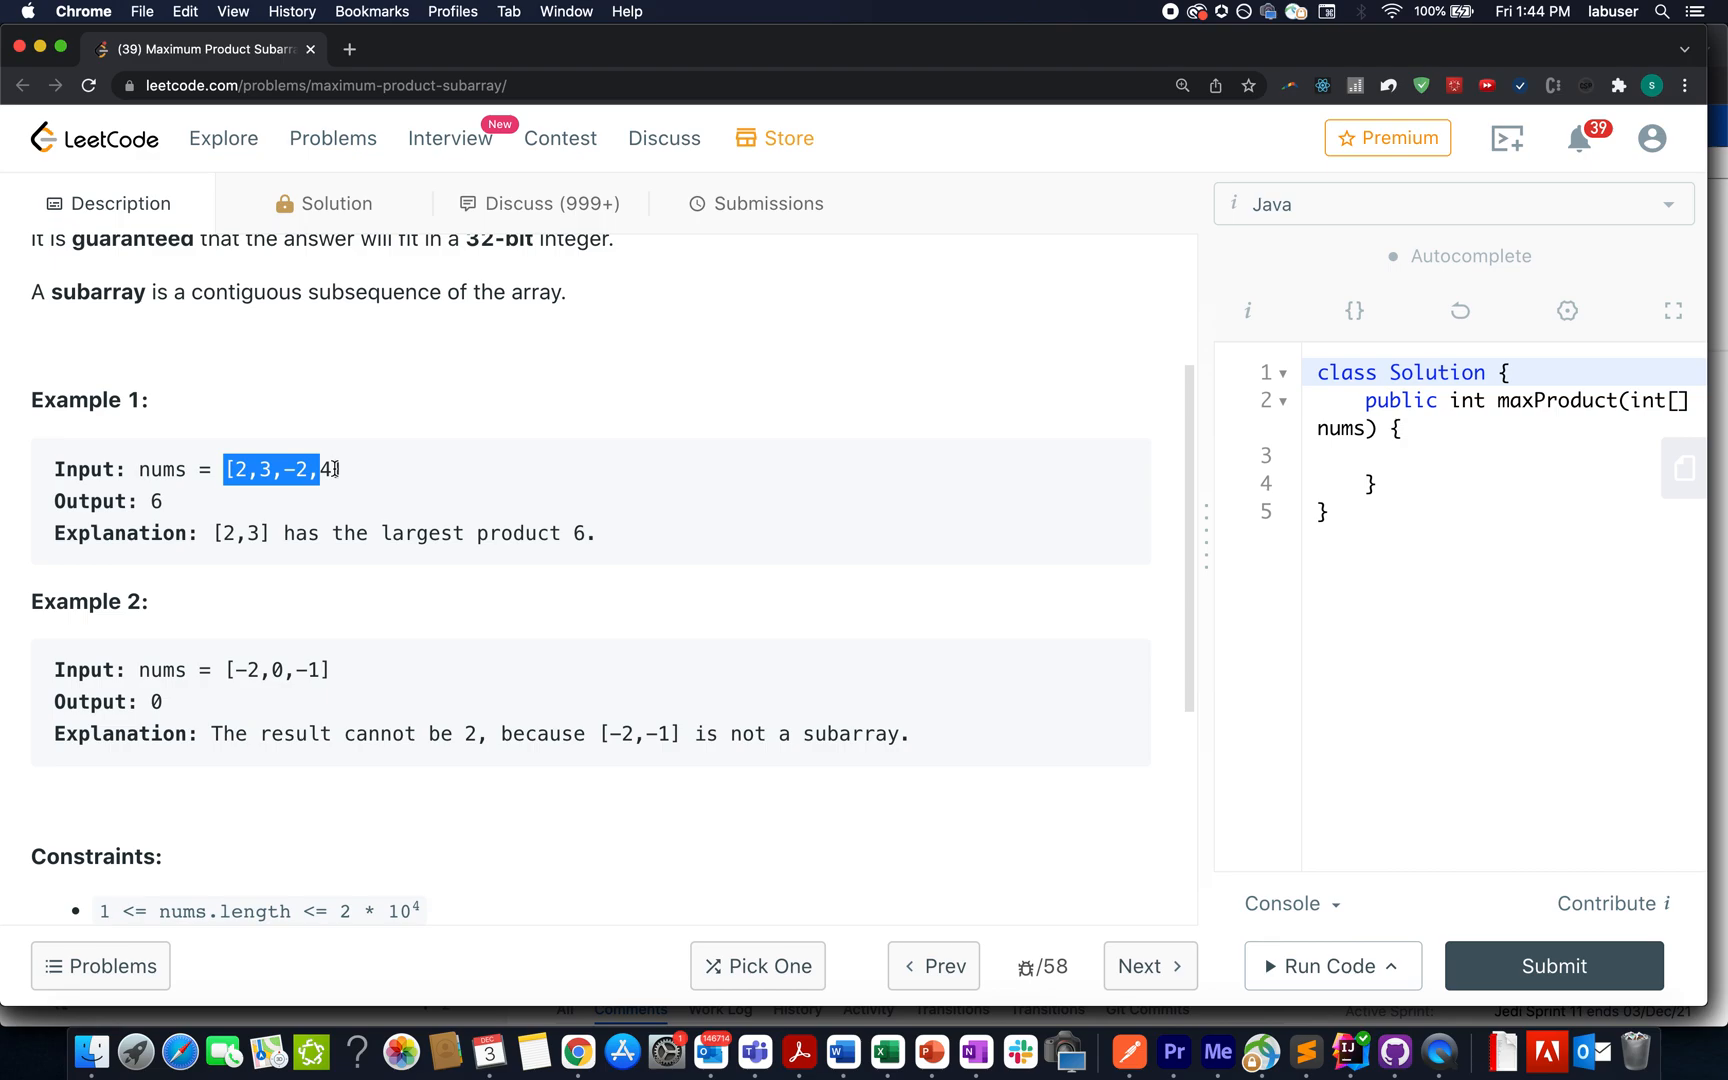
pyautogui.click(239, 469)
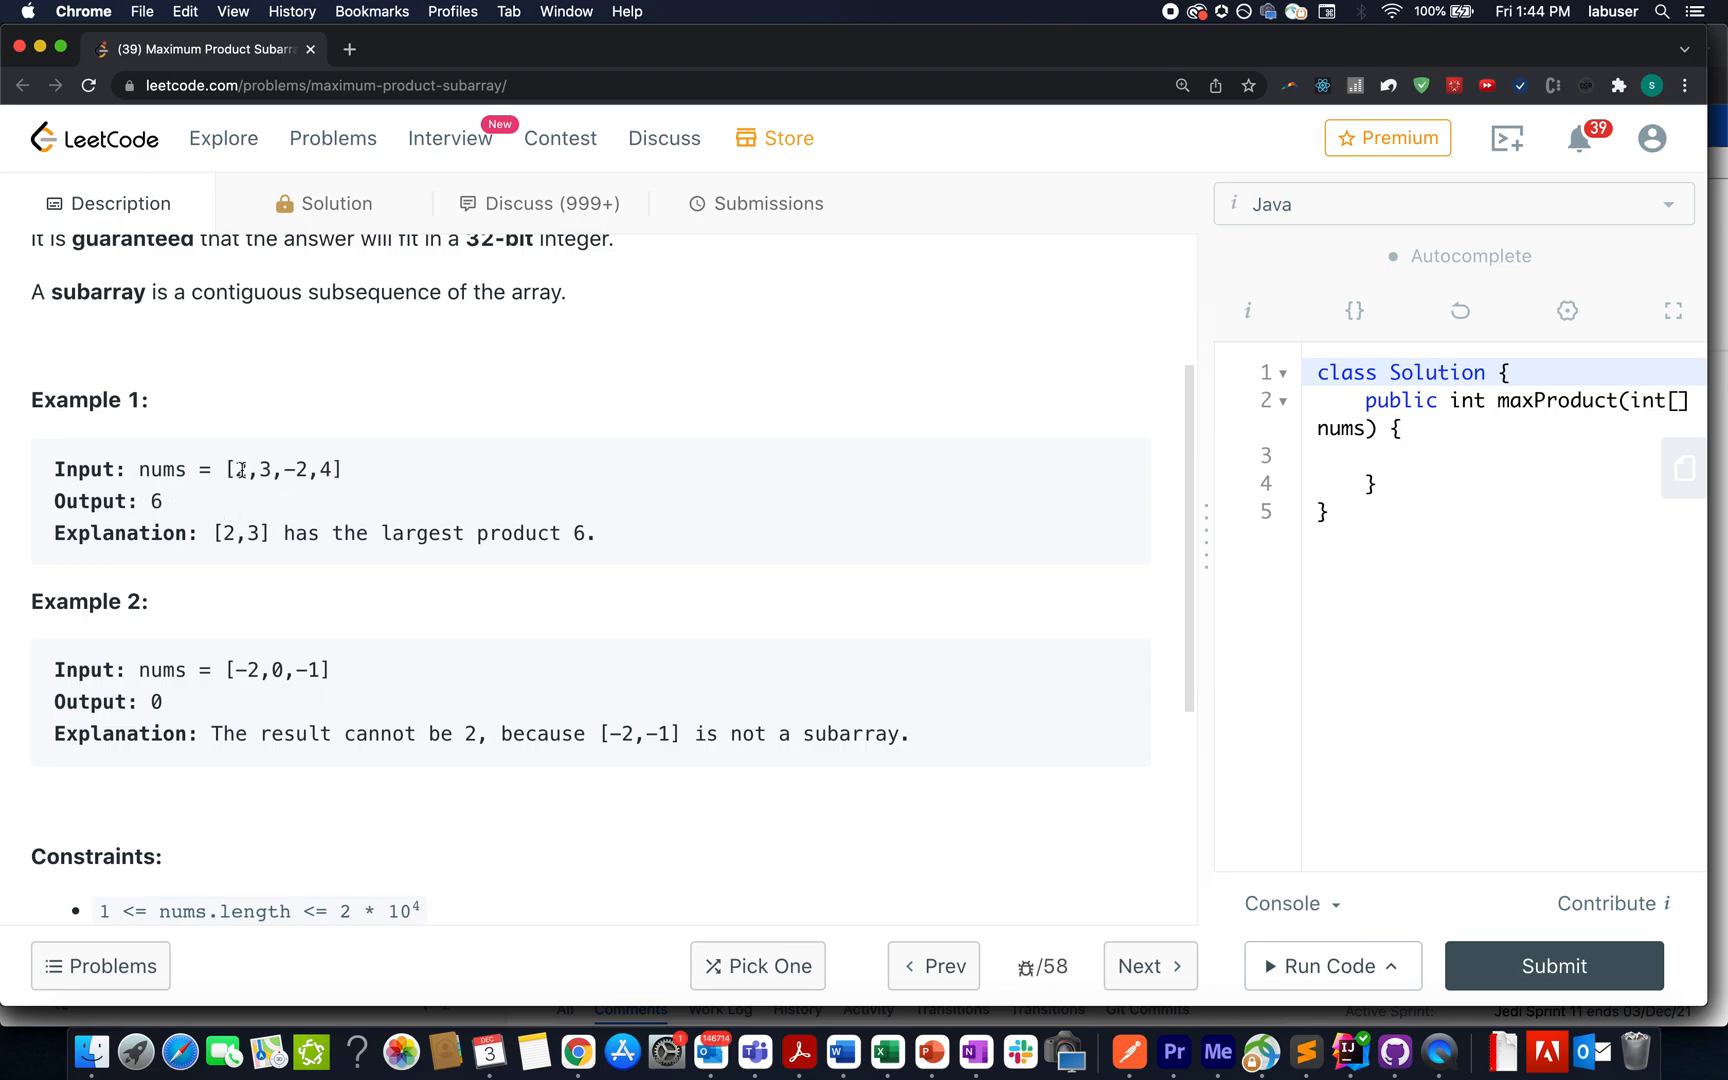
pyautogui.doubleClick(251, 469)
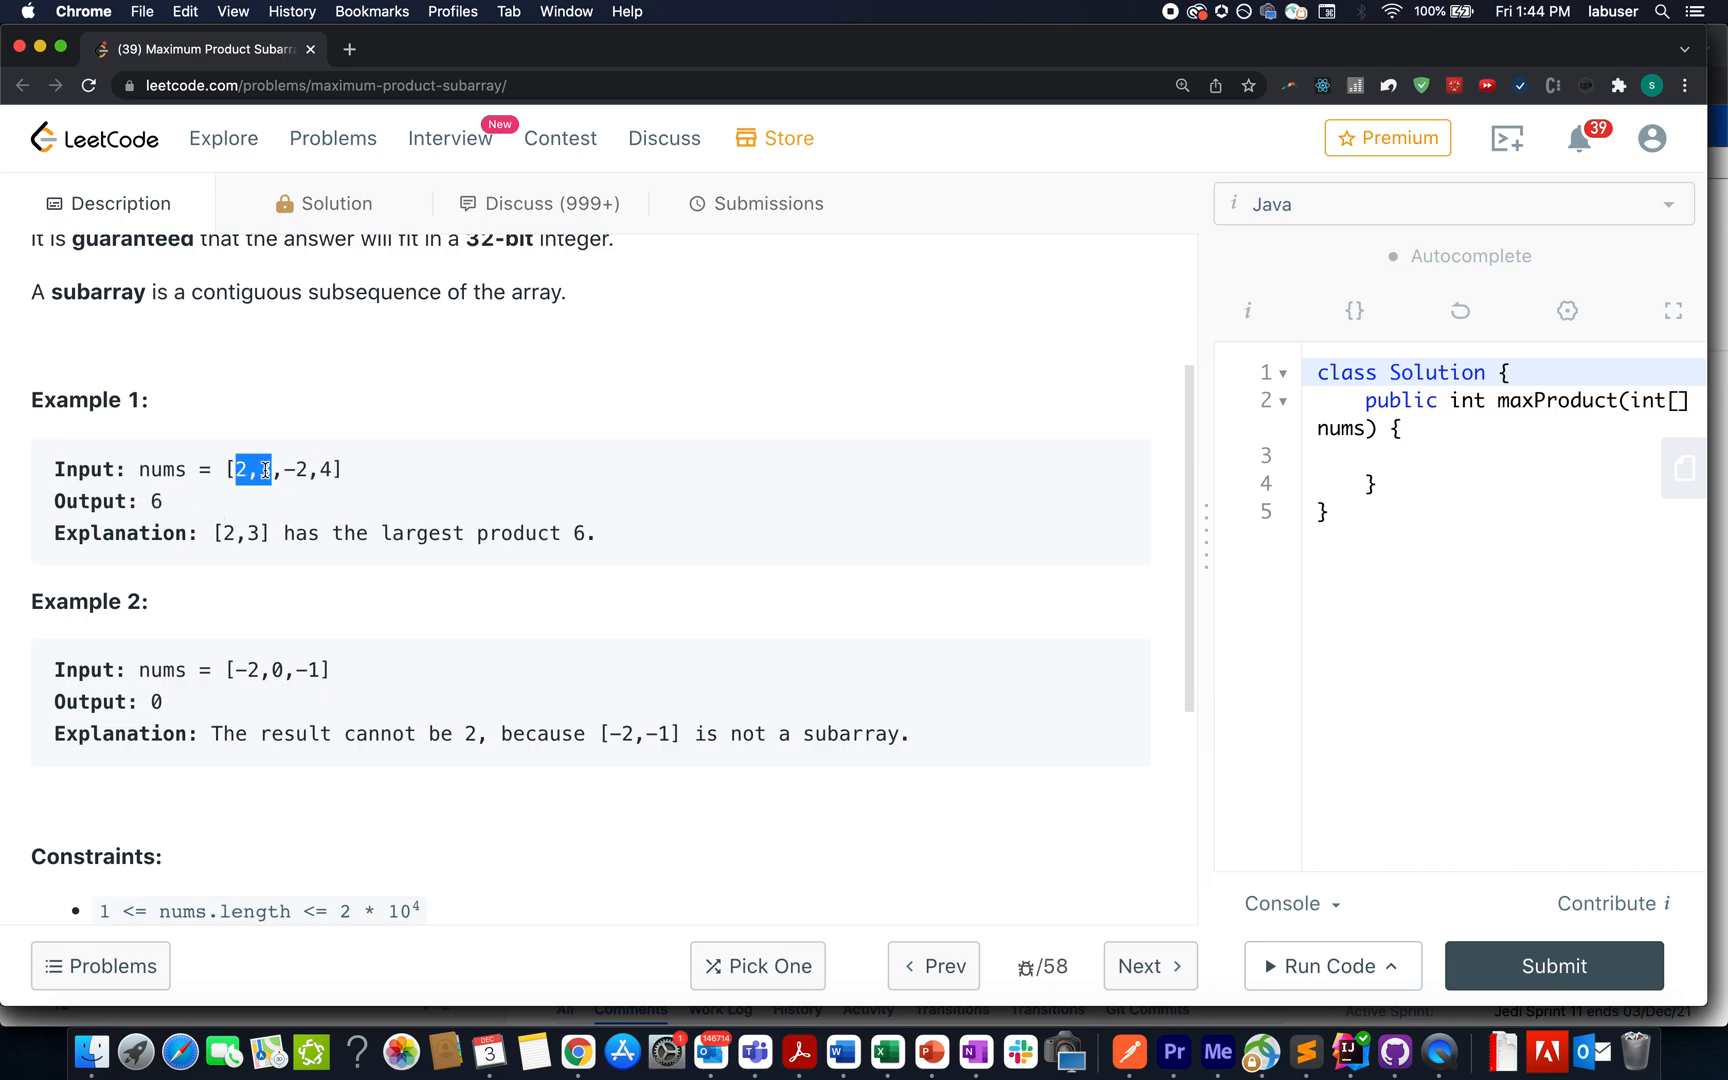
pyautogui.click(158, 505)
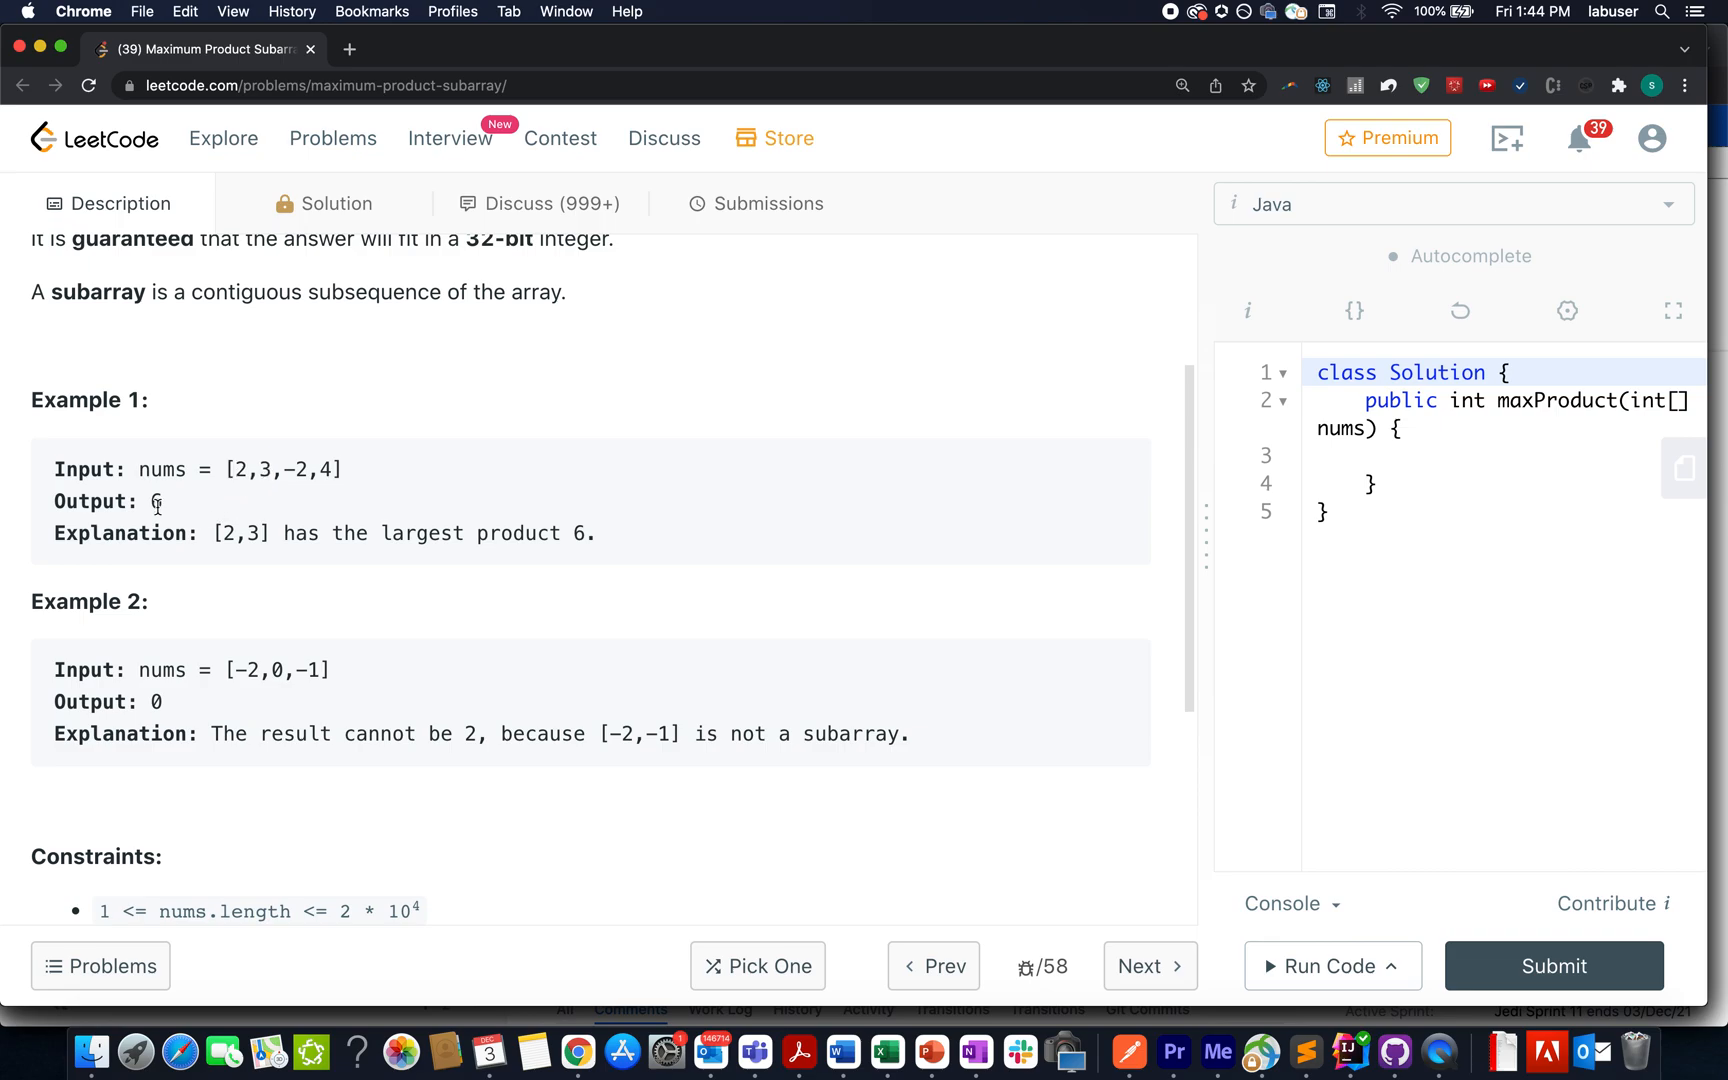
pyautogui.moveTo(379, 533); pyautogui.dragTo(598, 533)
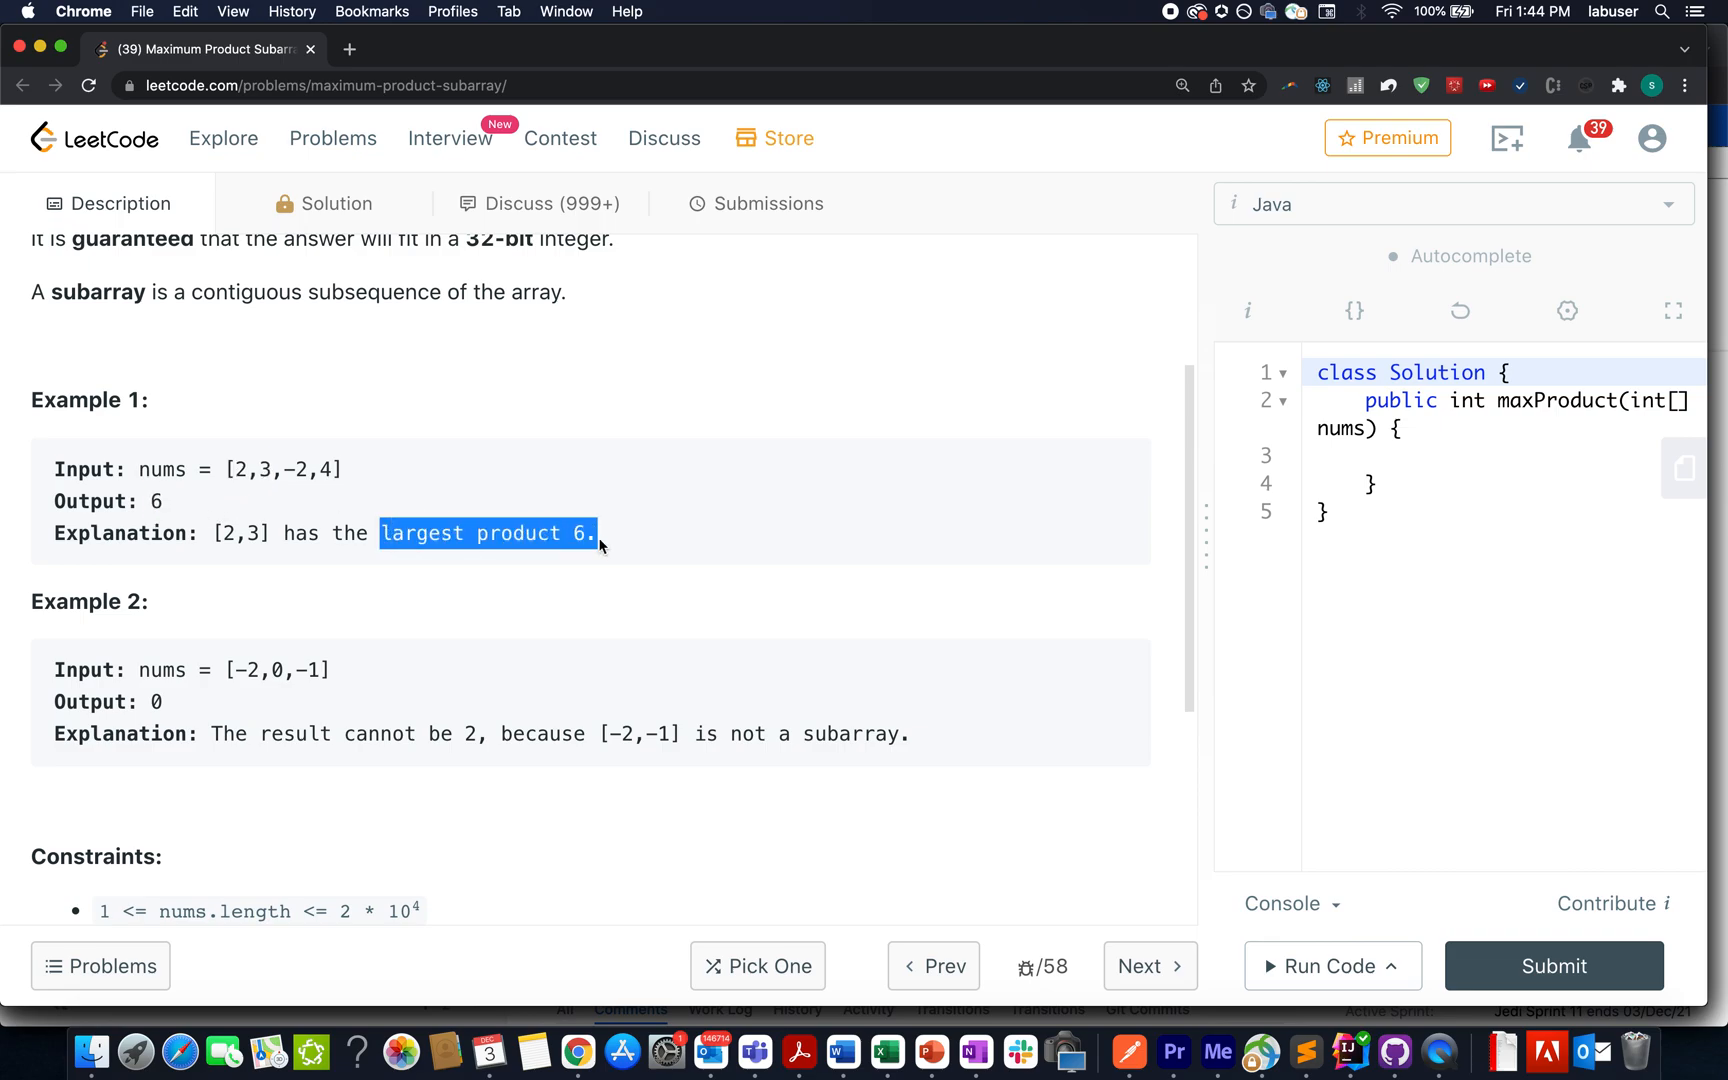